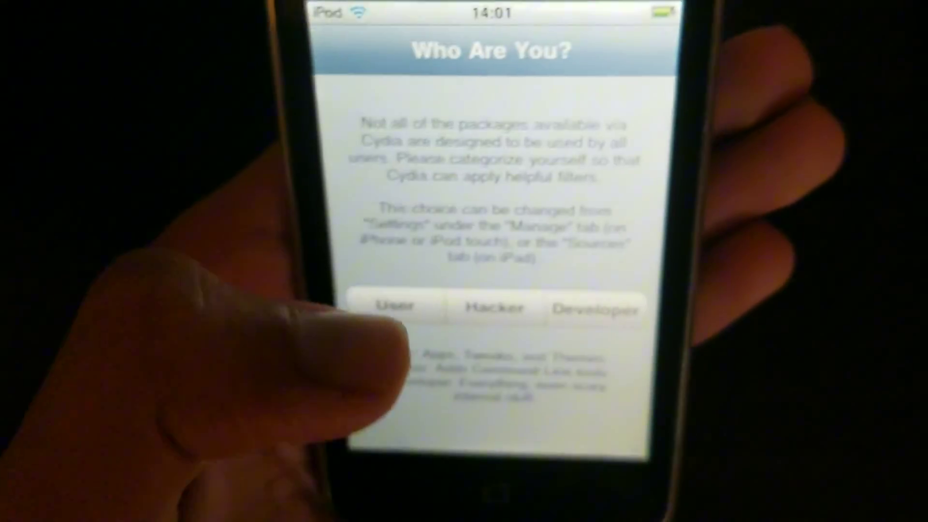
Choose the Developer category on the 'Who Are You?' screen so Cydia shows all packages
click(595, 310)
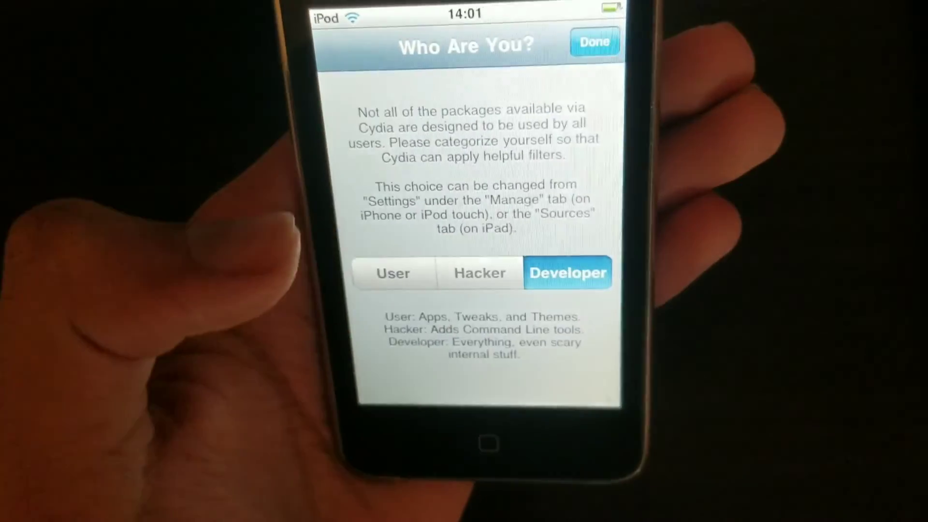